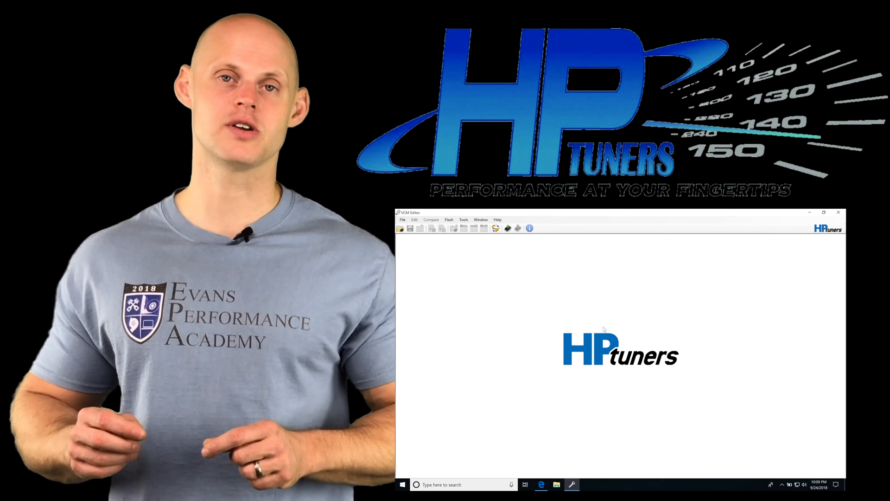
# Bring up the Open dialog in the 03' Chevy Avalance sample tunes folder
pyautogui.click(823, 212)
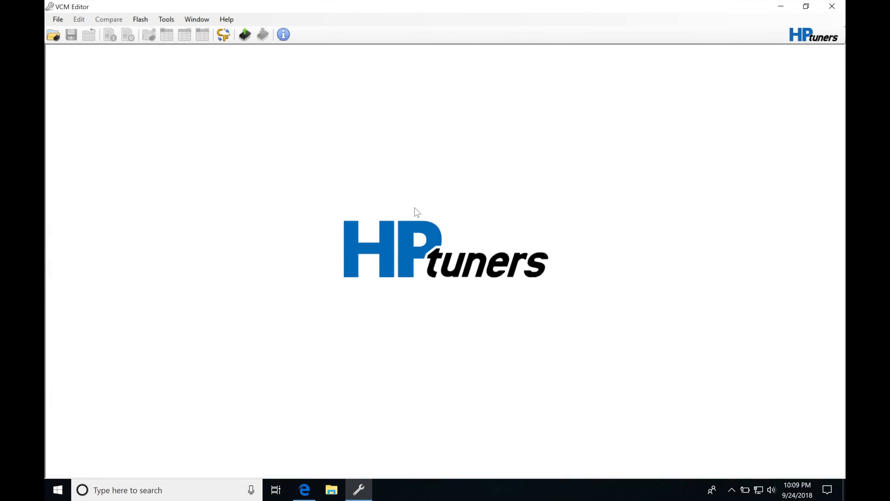
pyautogui.moveTo(214, 126)
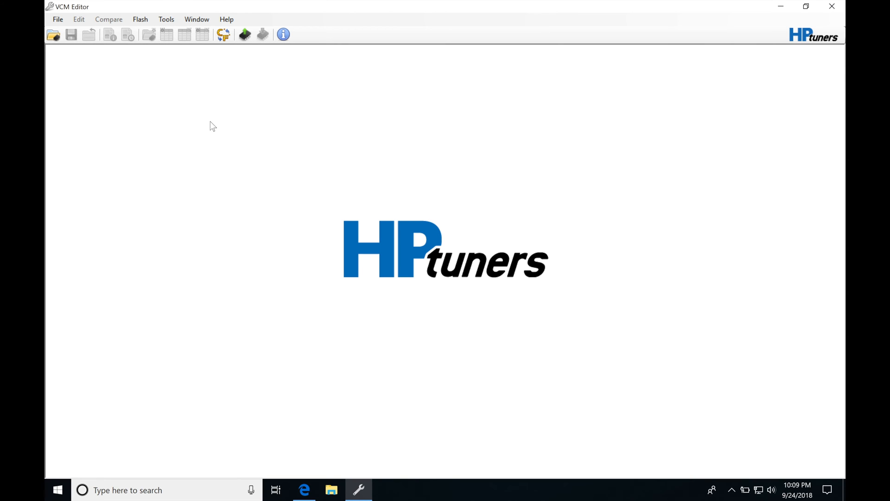
pyautogui.moveTo(120, 43)
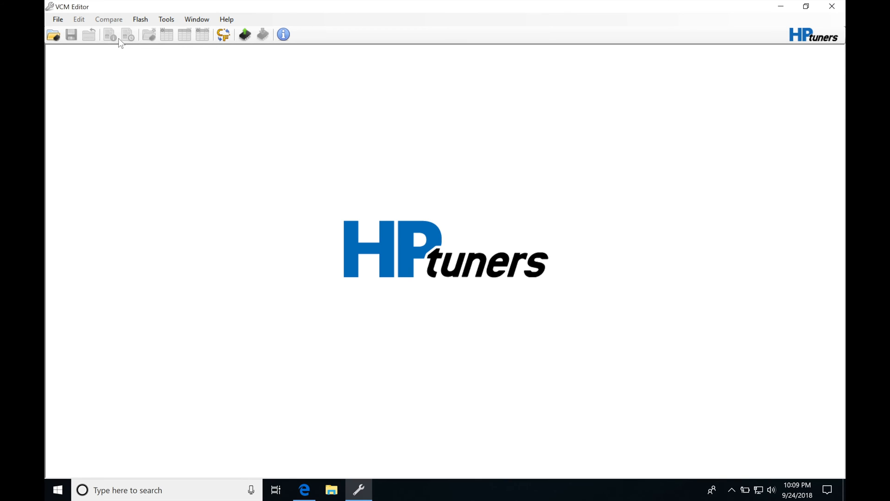
pyautogui.moveTo(82, 50)
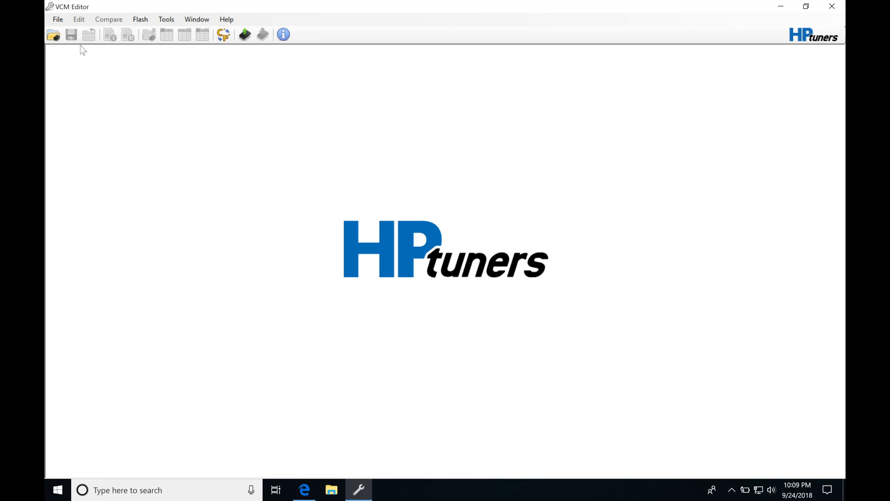
pyautogui.moveTo(53, 34)
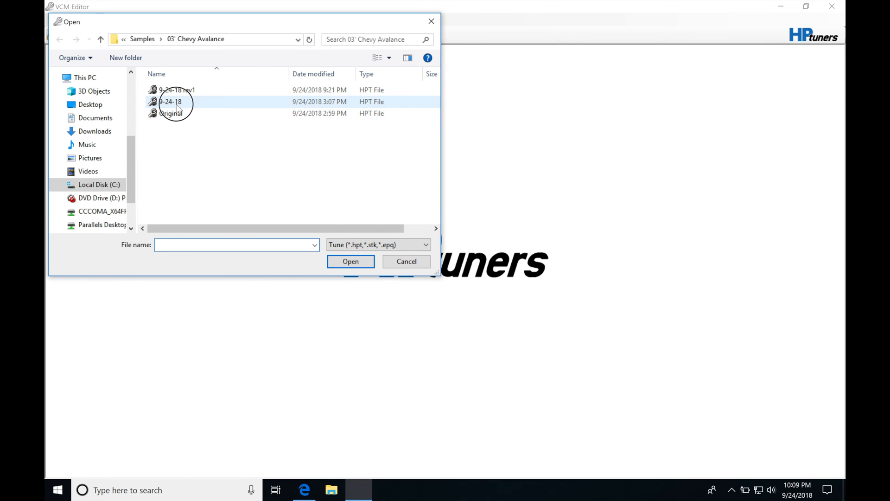
# Load the 9-24-18 tune and show the Engine editor's Fuel General settings maximized
pyautogui.doubleClick(173, 102)
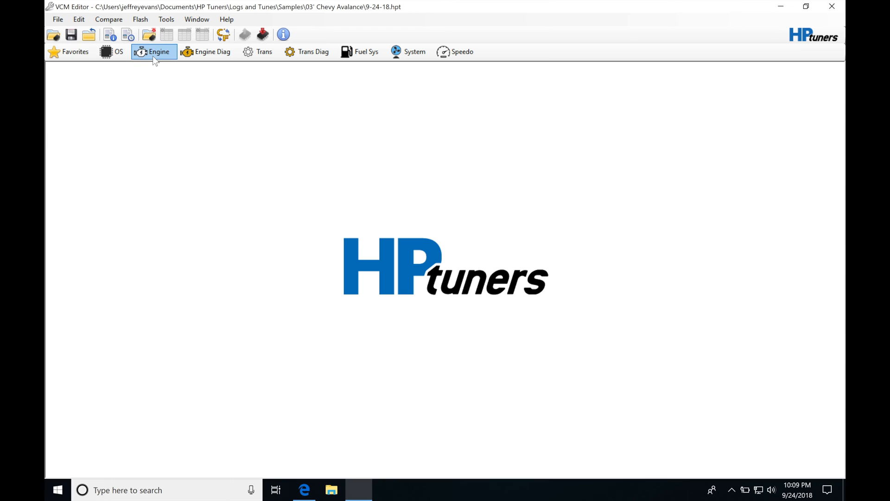
pyautogui.click(153, 52)
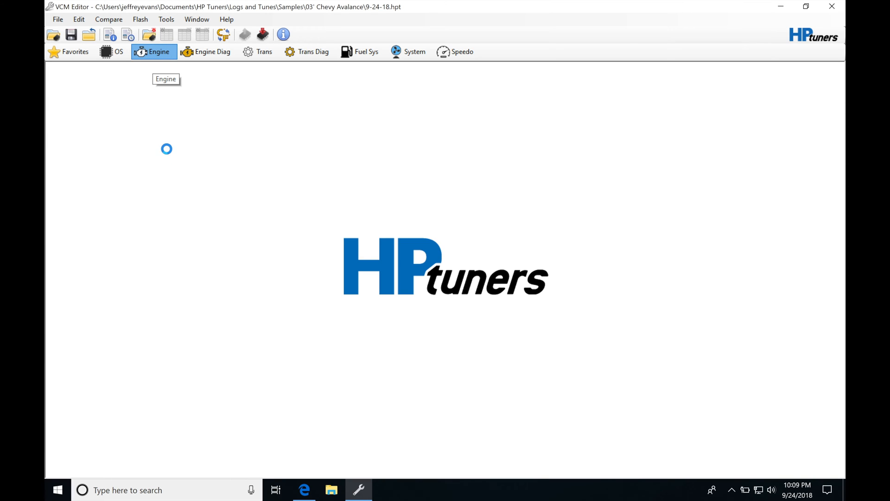
pyautogui.click(153, 52)
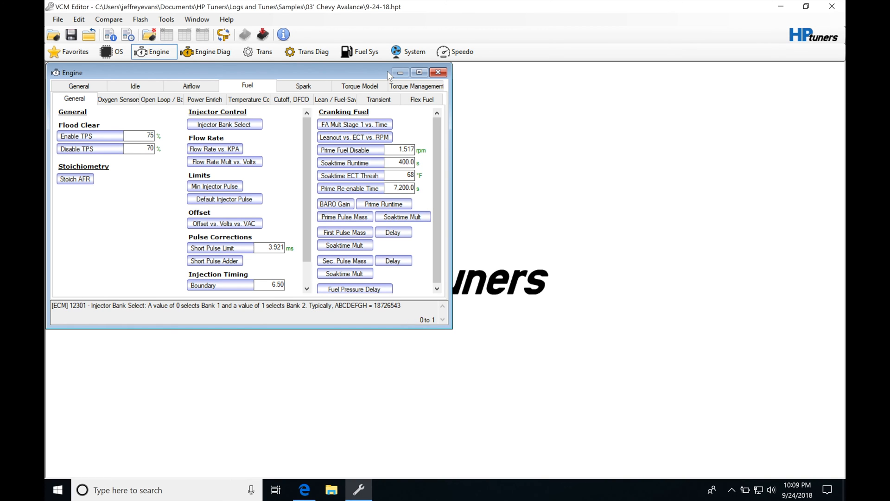
pyautogui.click(420, 73)
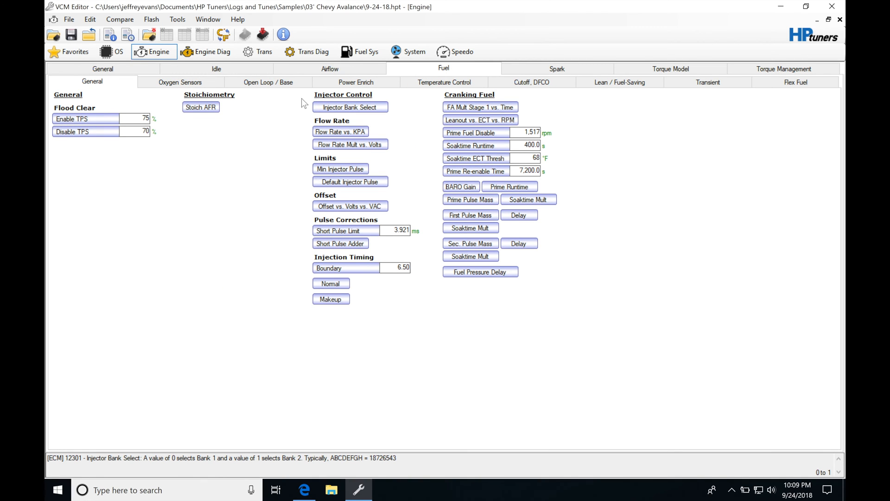
pyautogui.moveTo(430, 76)
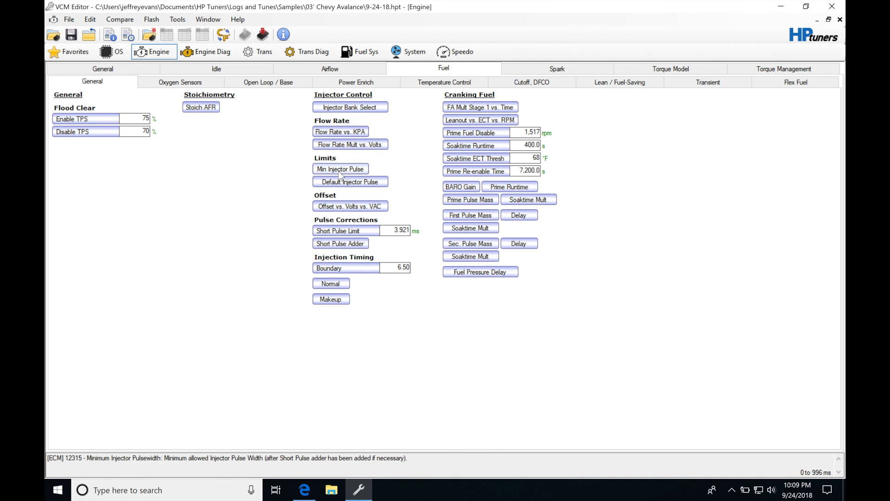
pyautogui.moveTo(351, 181)
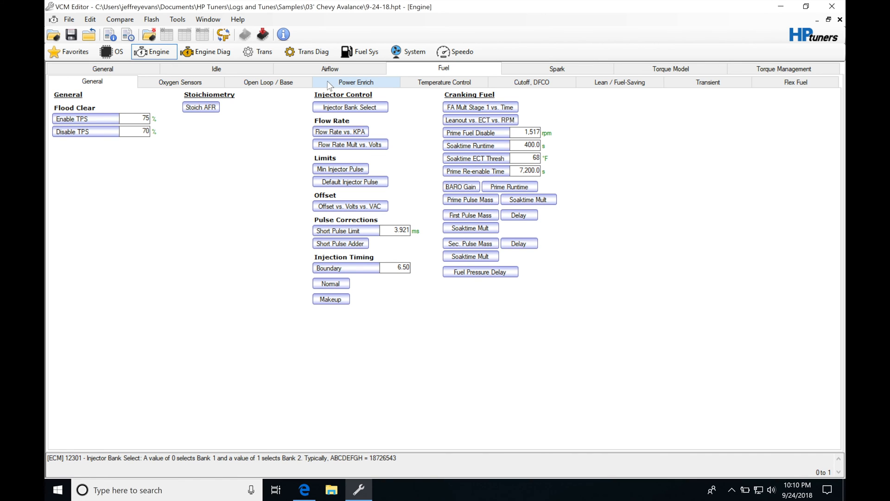
# Show the Airflow General settings with MAF calibration and main VE
pyautogui.click(329, 68)
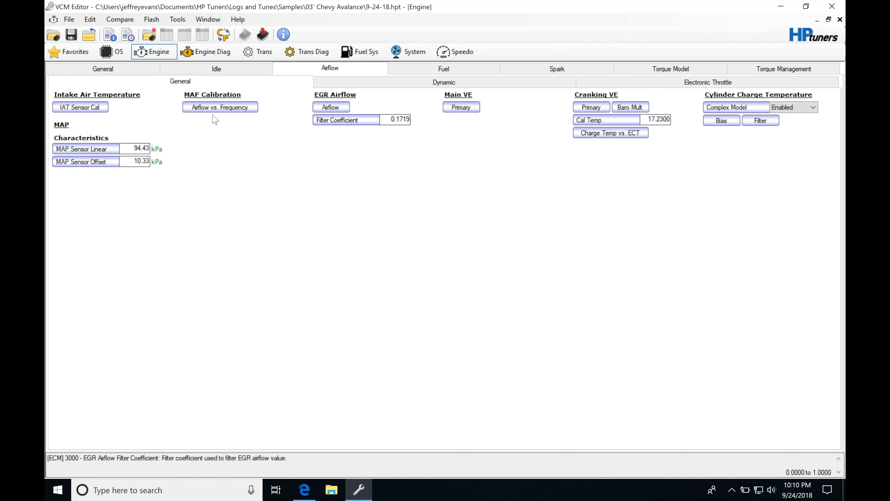
pyautogui.click(461, 108)
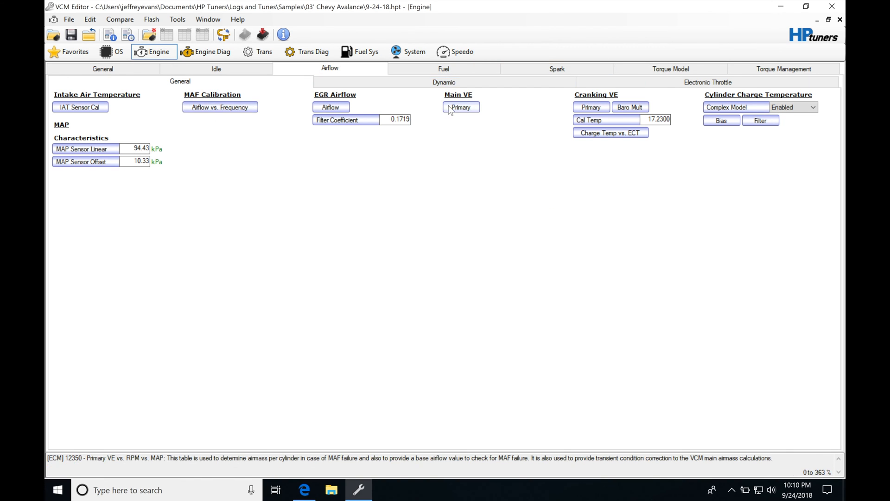
pyautogui.moveTo(462, 110)
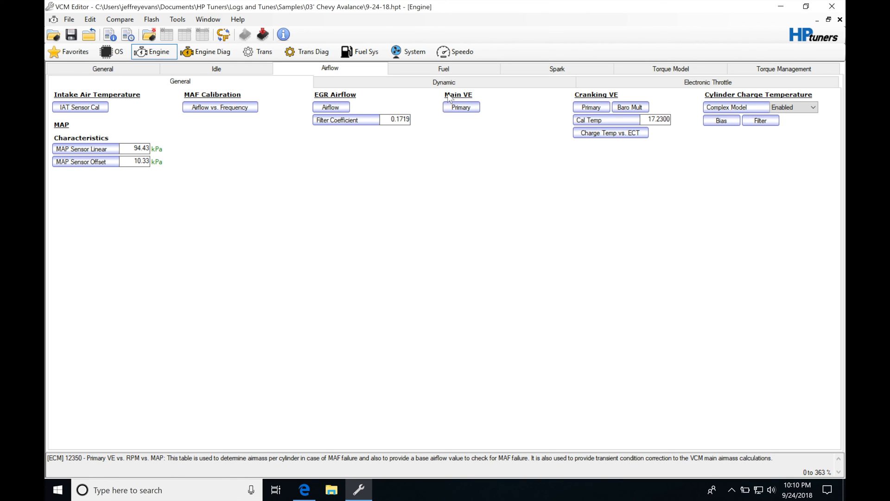
pyautogui.click(443, 69)
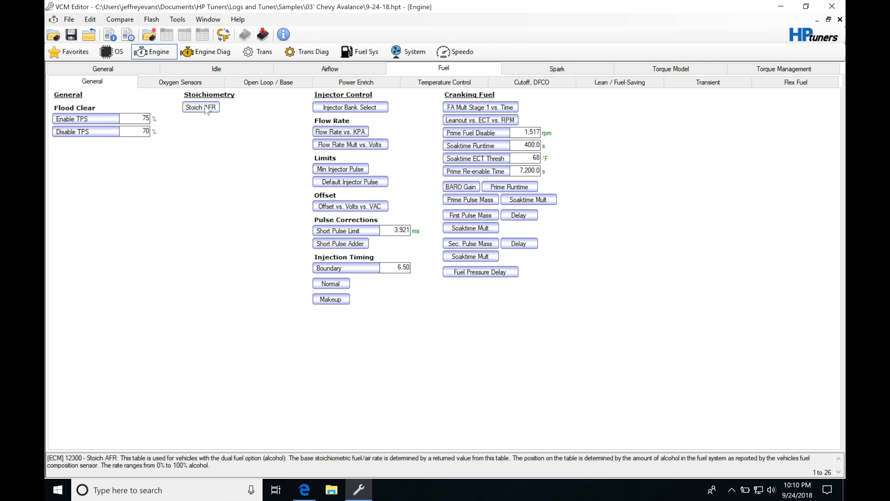
pyautogui.moveTo(263, 108)
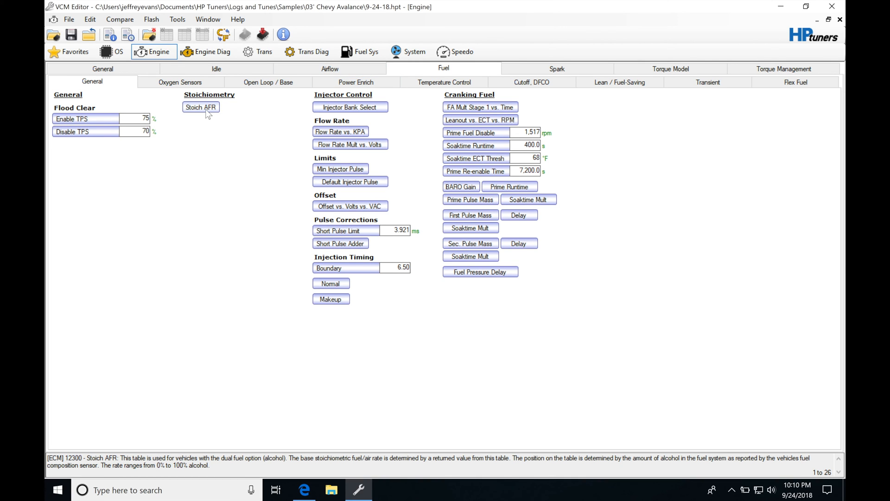
pyautogui.moveTo(263, 141)
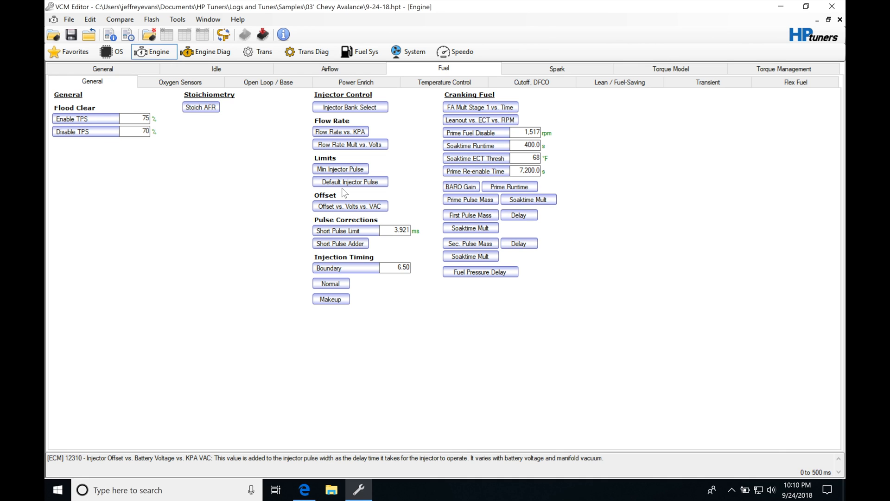
pyautogui.moveTo(350, 107)
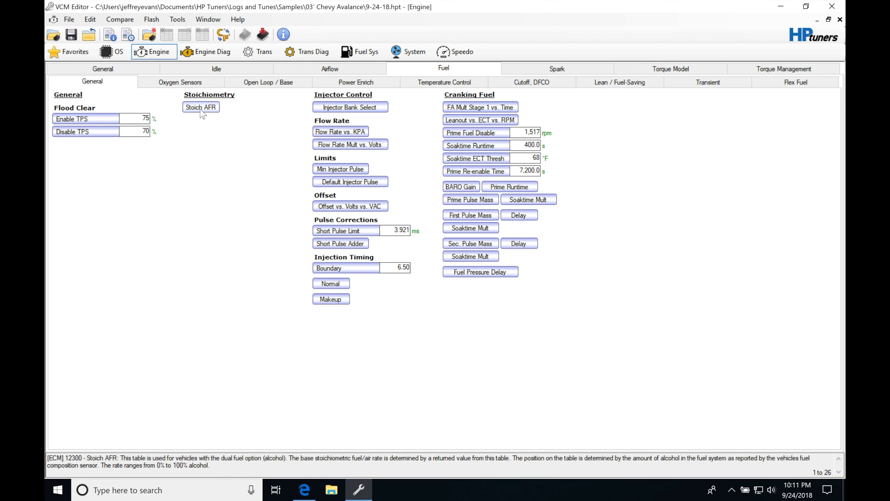
pyautogui.moveTo(305, 167)
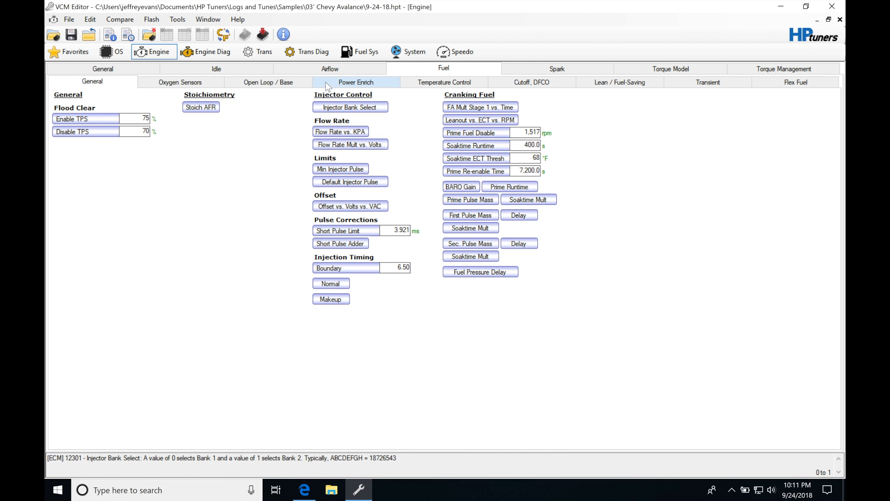
pyautogui.click(330, 67)
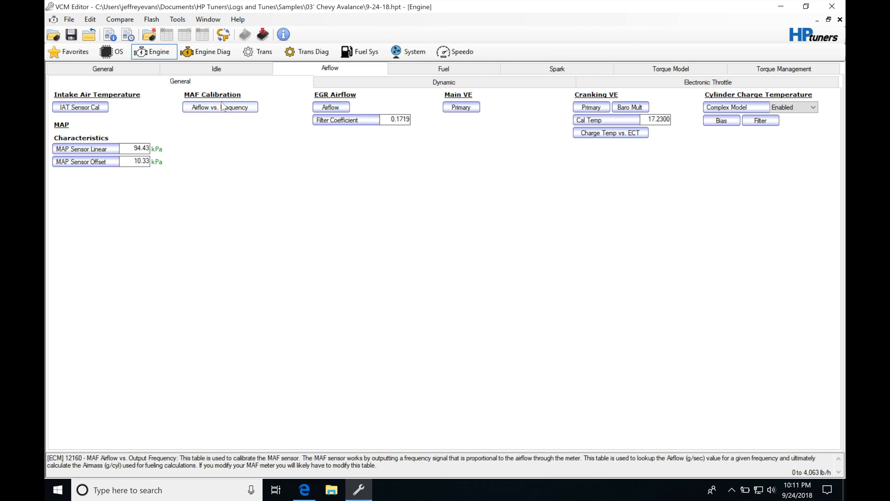